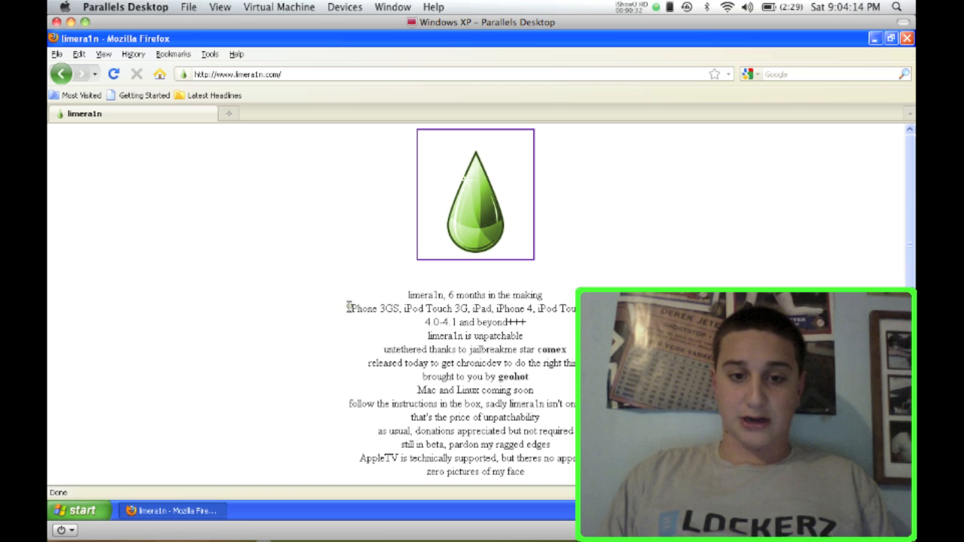
- Highlight parts of the release notes, including the 4.0 version number, while reading them
{"action": "left_click_drag", "start_coordinate": [348, 308], "coordinate": [424, 307]}
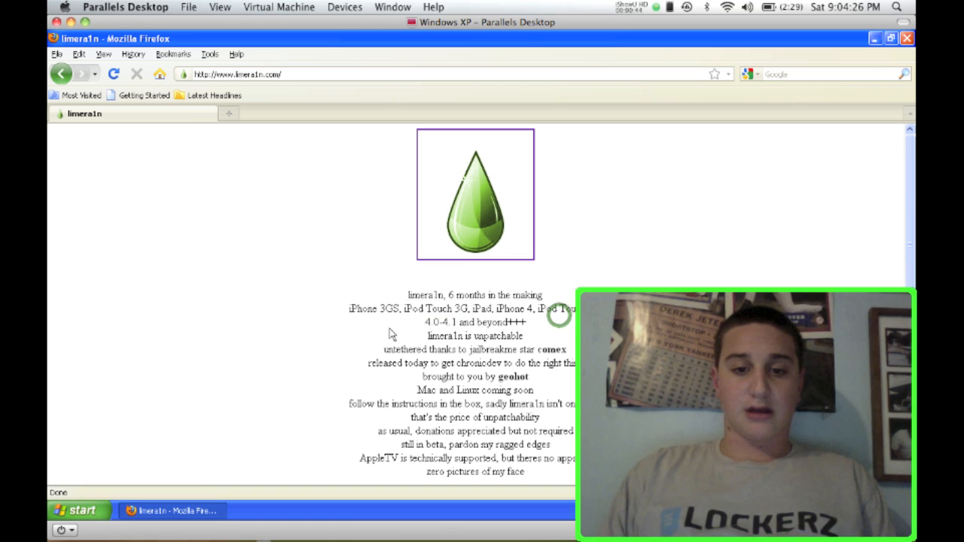
{"action": "double_click", "coordinate": [434, 323]}
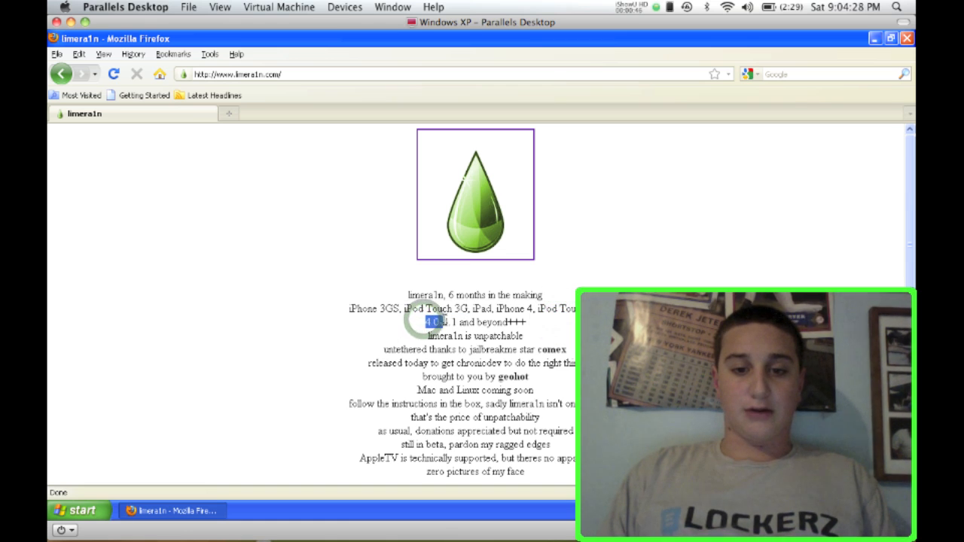
{"action": "left_click_drag", "start_coordinate": [424, 322], "coordinate": [485, 323]}
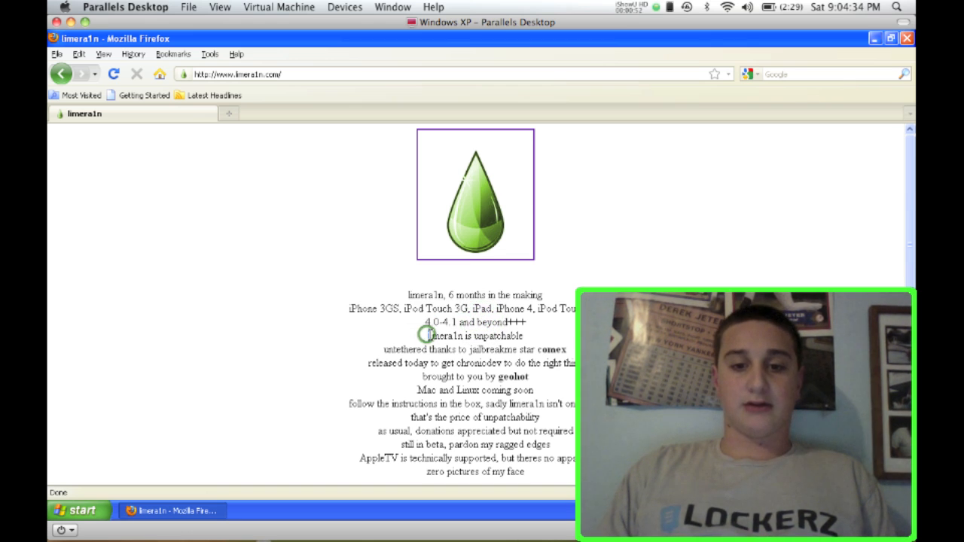
{"action": "left_click_drag", "start_coordinate": [425, 336], "coordinate": [524, 336]}
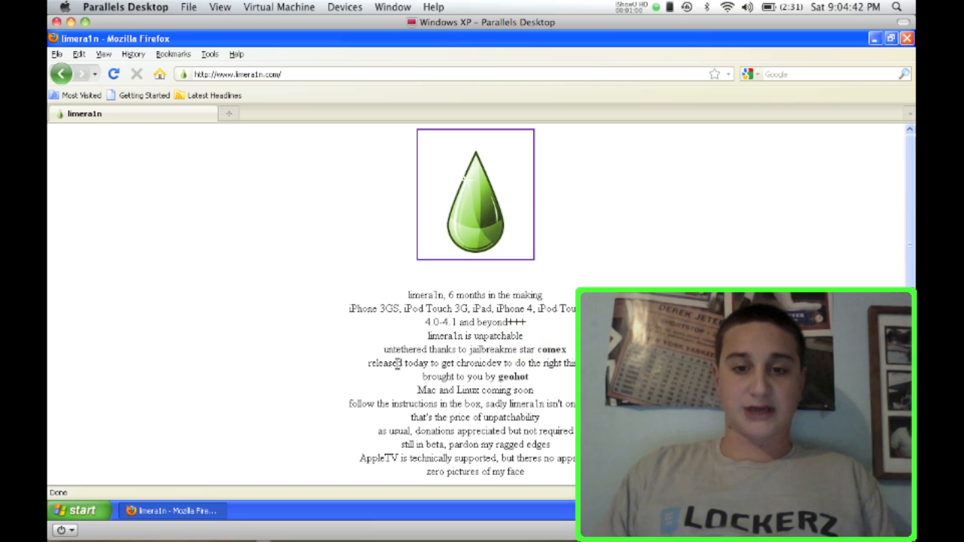
{"action": "left_click_drag", "start_coordinate": [395, 363], "coordinate": [476, 363]}
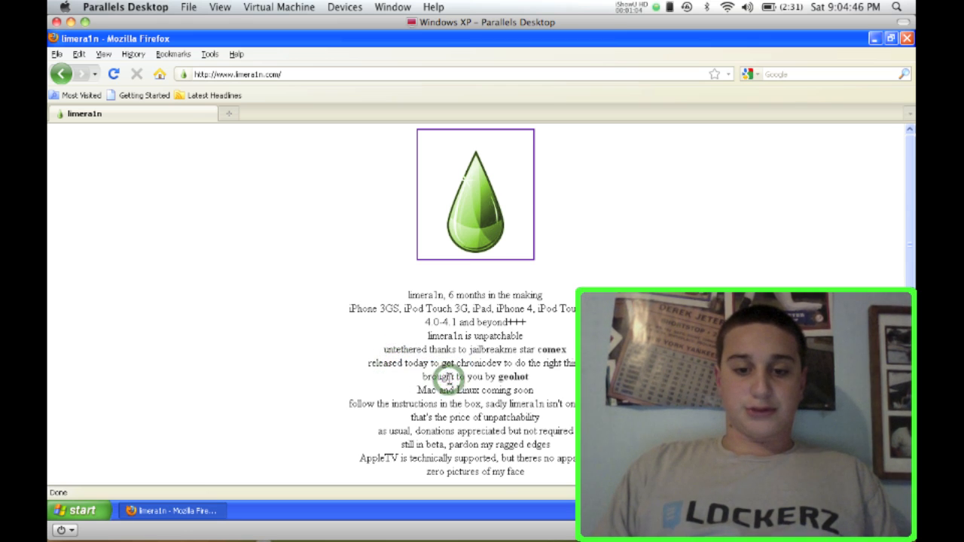
- Scroll the page down to the Known bugs section and highlight its first line
{"action": "scroll", "scroll_direction": "down", "scroll_amount": 3}
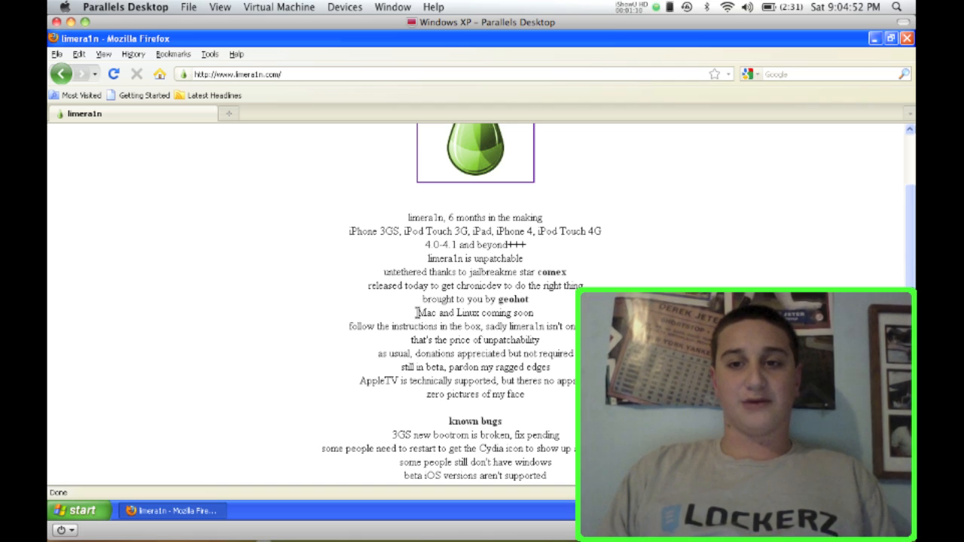
{"action": "left_click", "coordinate": [847, 8]}
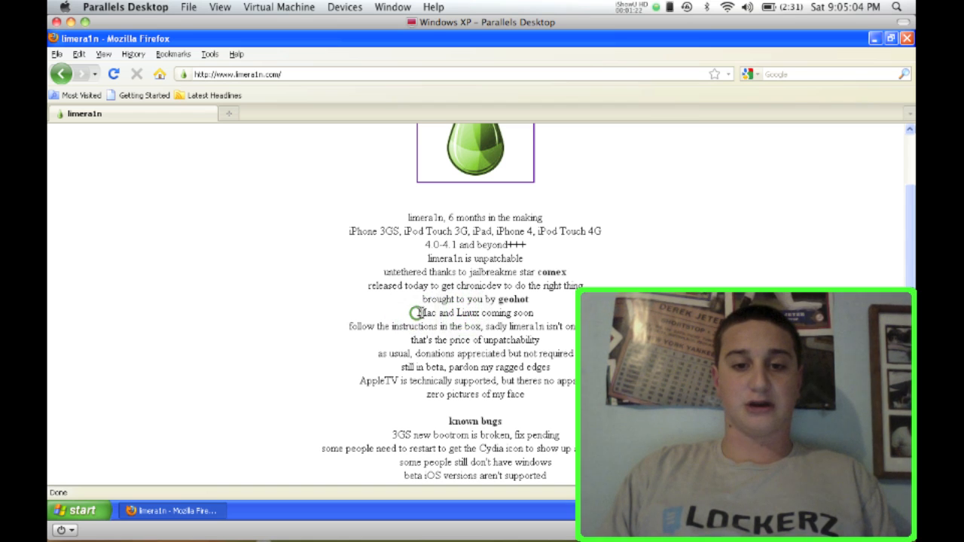
{"action": "left_click_drag", "start_coordinate": [416, 311], "coordinate": [534, 325]}
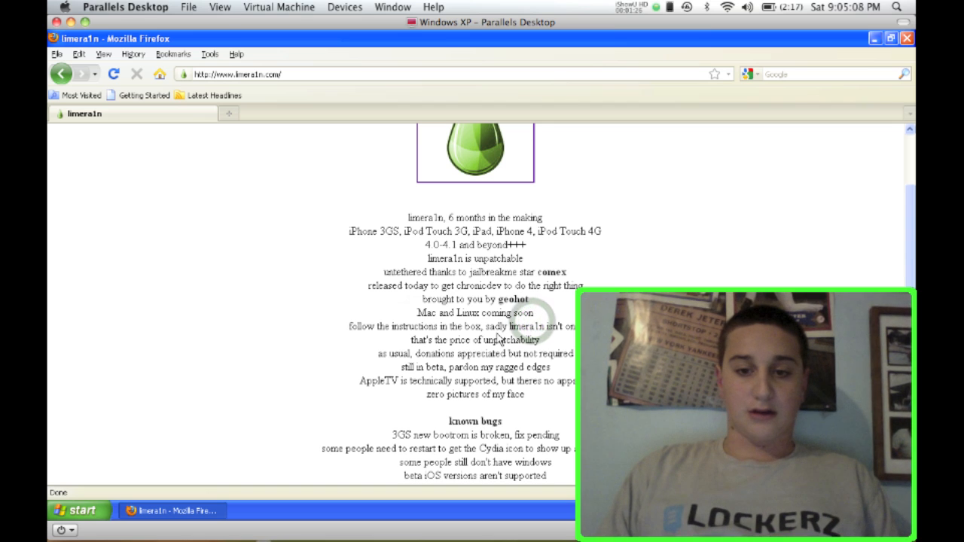
{"action": "scroll", "scroll_direction": "down", "scroll_amount": 3}
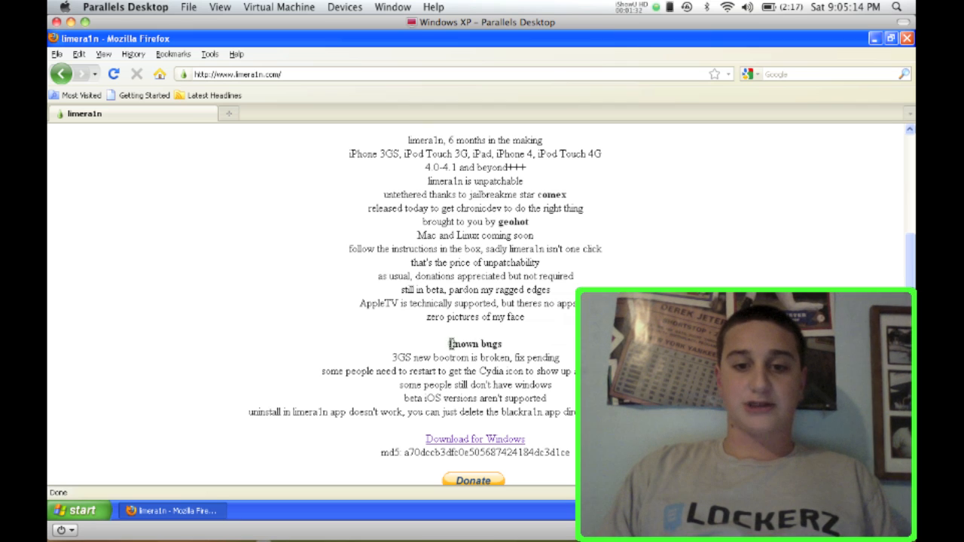
{"action": "double_click", "coordinate": [473, 343]}
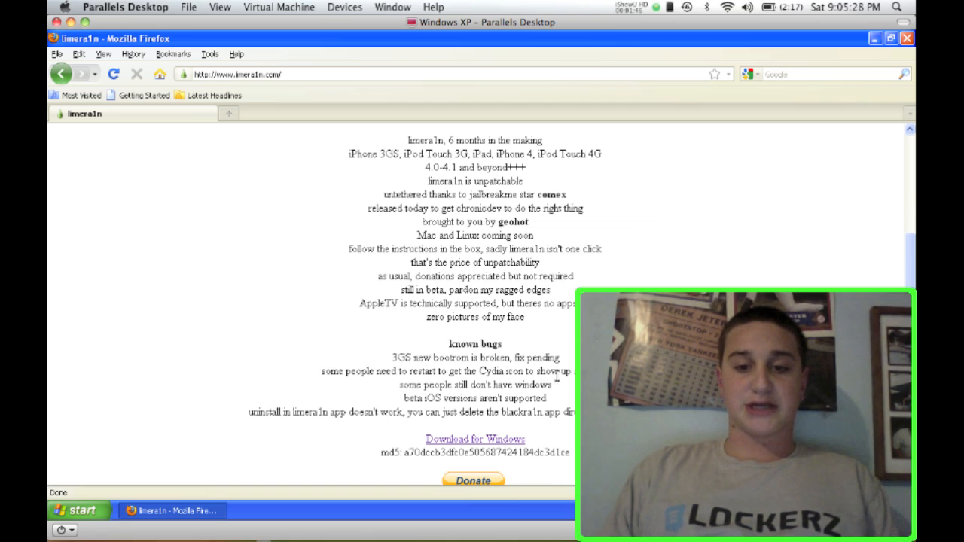
{"action": "mouse_move", "coordinate": [328, 357]}
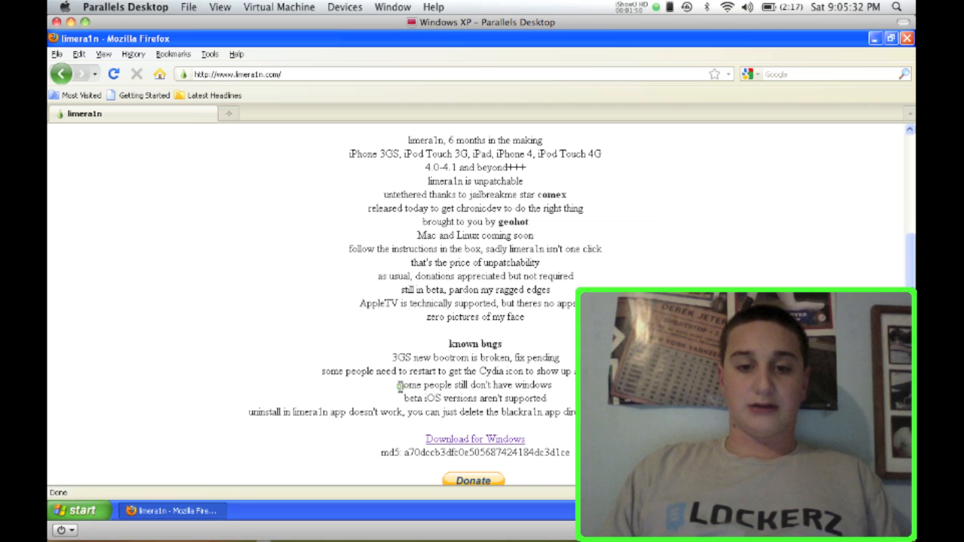
{"action": "left_click_drag", "start_coordinate": [398, 386], "coordinate": [494, 386]}
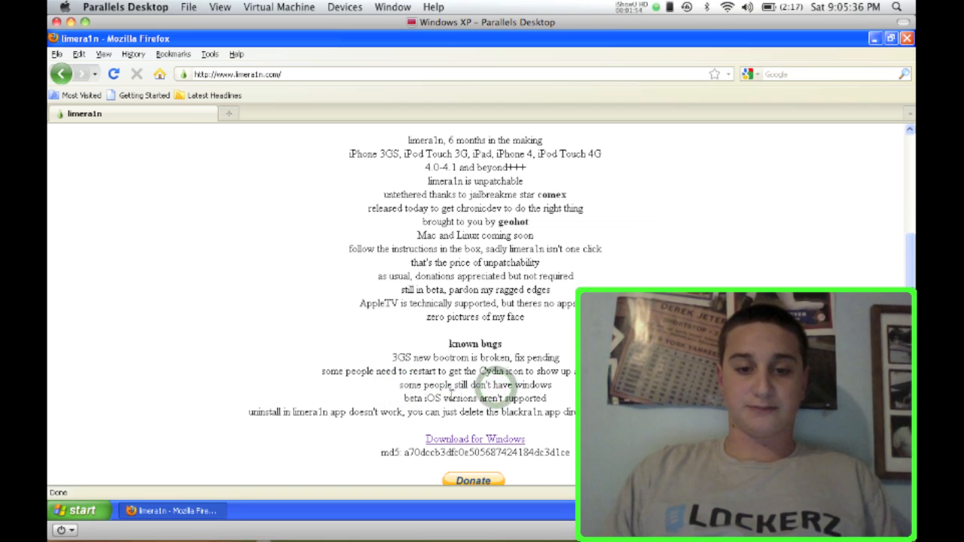
{"action": "double_click", "coordinate": [413, 397]}
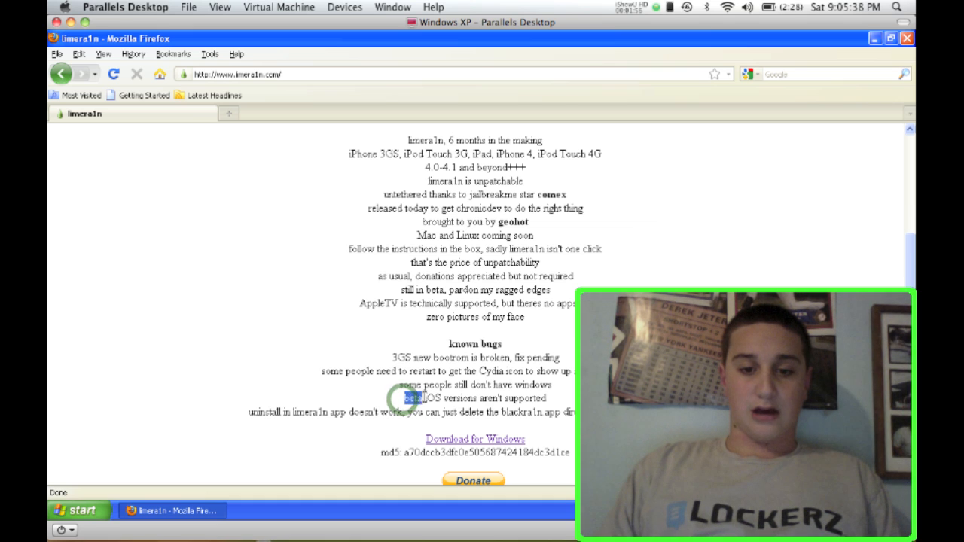
{"action": "left_click_drag", "start_coordinate": [404, 397], "coordinate": [494, 397]}
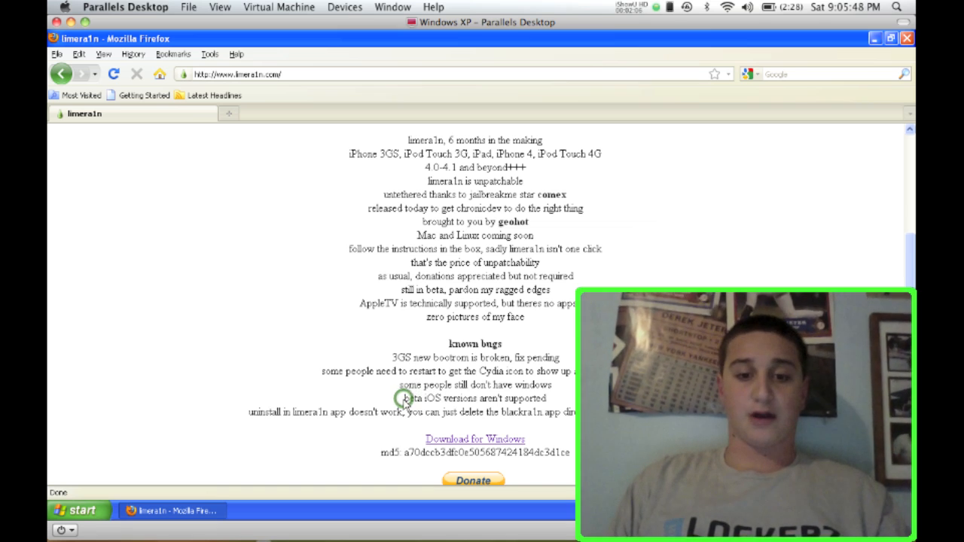
{"action": "mouse_move", "coordinate": [265, 406]}
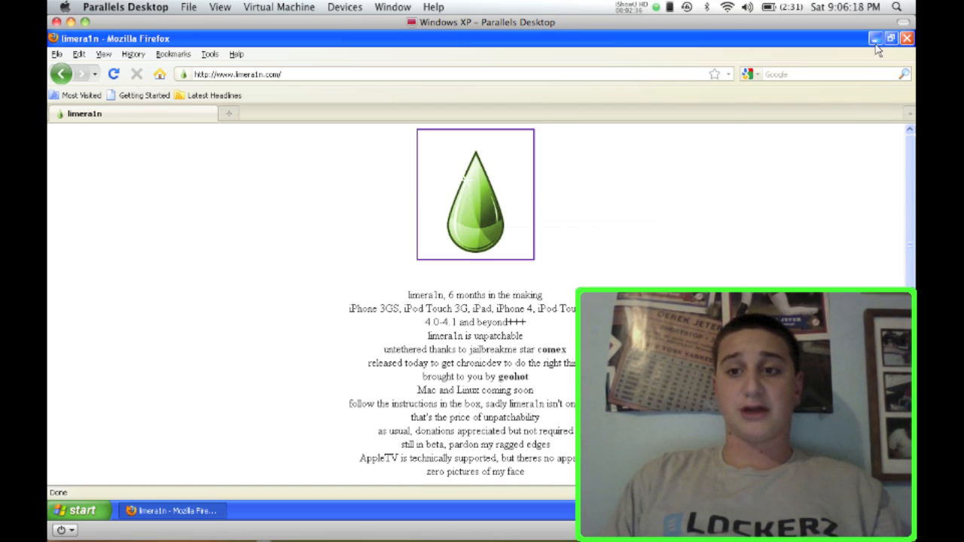
{"action": "mouse_move", "coordinate": [877, 42]}
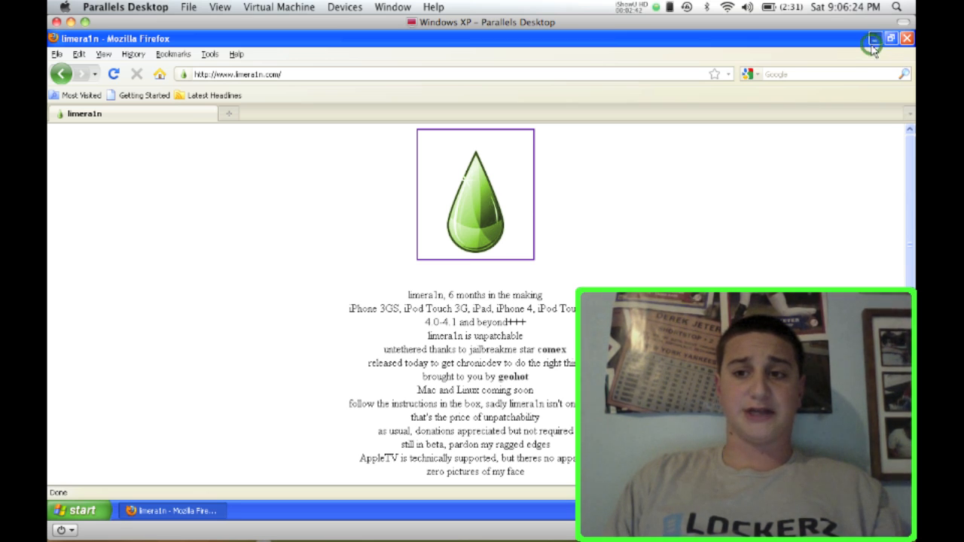
- Minimize Firefox and launch limera1n.exe from the desktop icon
{"action": "left_click", "coordinate": [872, 39]}
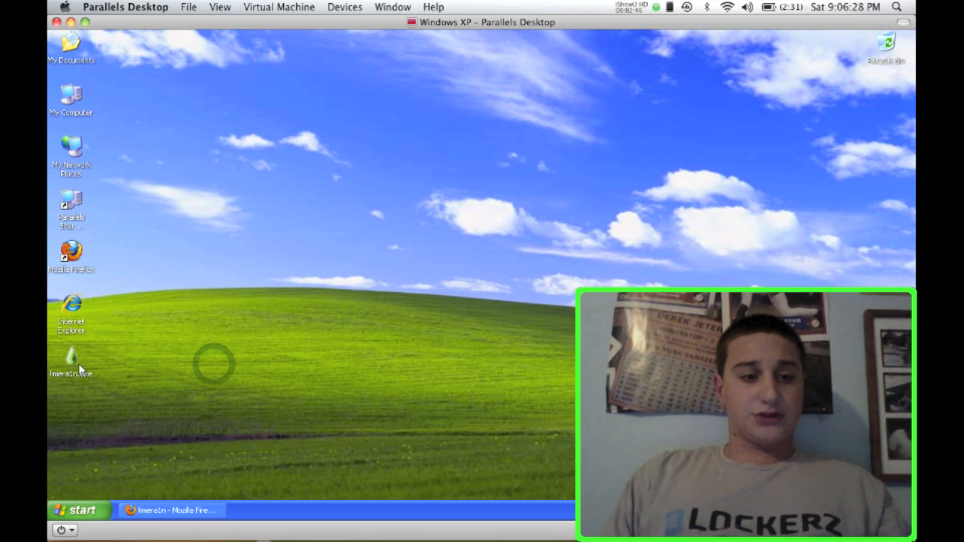
{"action": "double_click", "coordinate": [71, 358]}
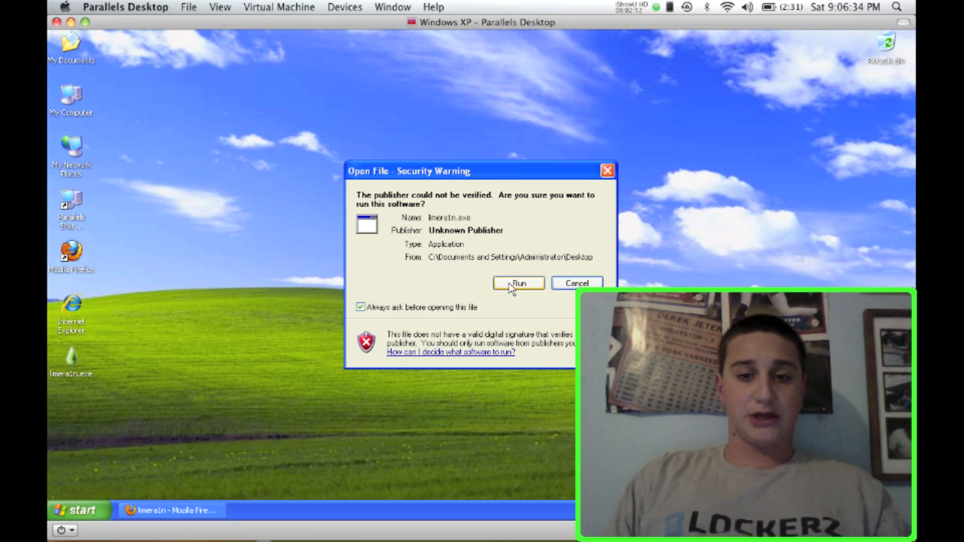
- Choose Run in the security warning so the limera1n window opens
{"action": "left_click", "coordinate": [518, 283]}
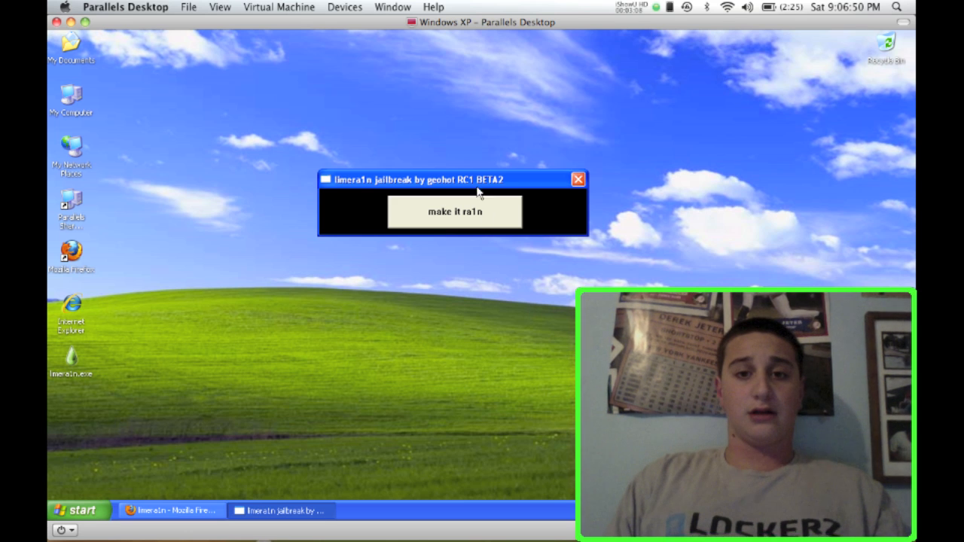
{"action": "mouse_move", "coordinate": [515, 179]}
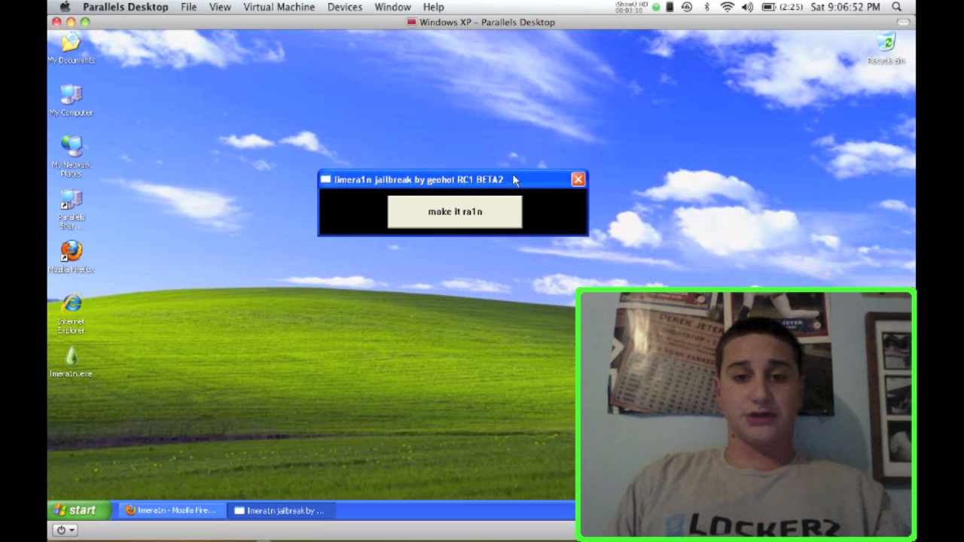
{"action": "mouse_move", "coordinate": [465, 194]}
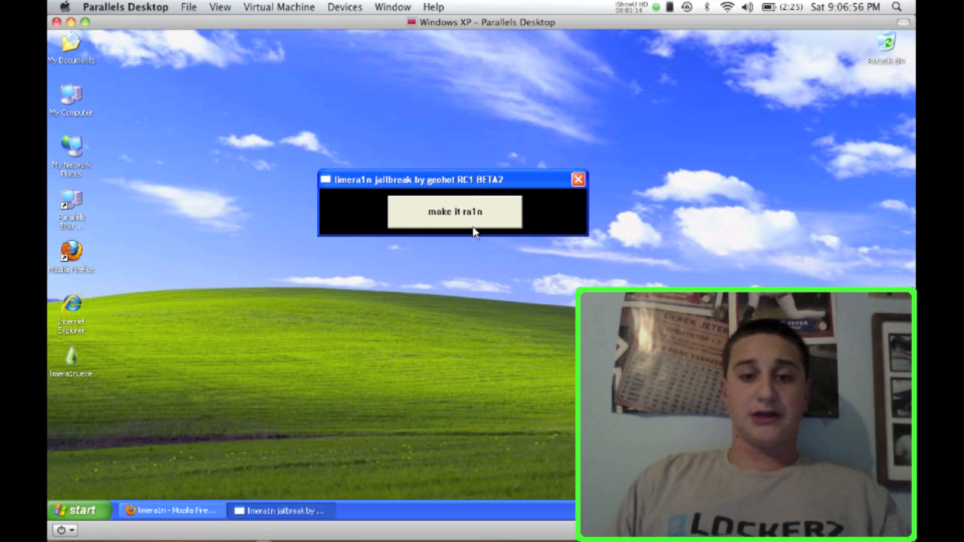
{"action": "mouse_move", "coordinate": [545, 251]}
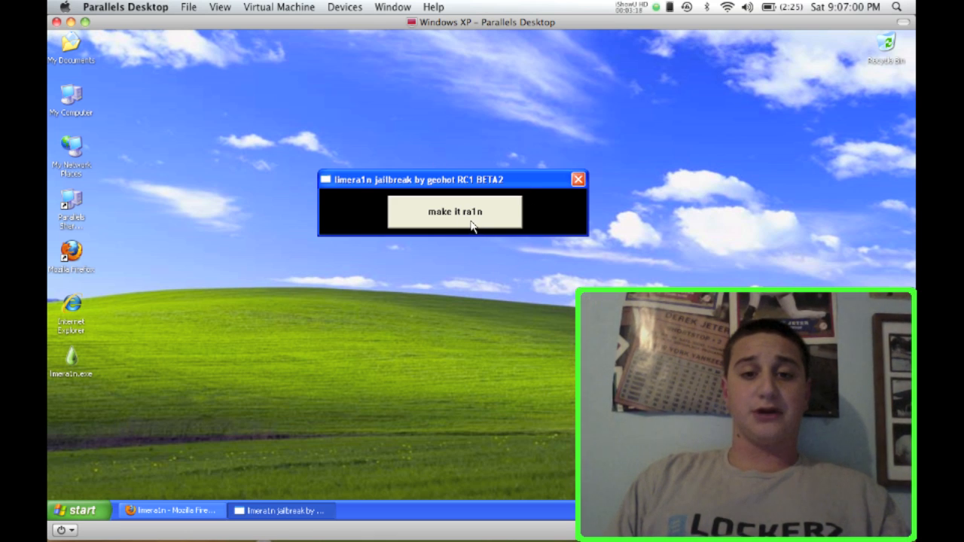
{"action": "mouse_move", "coordinate": [512, 262]}
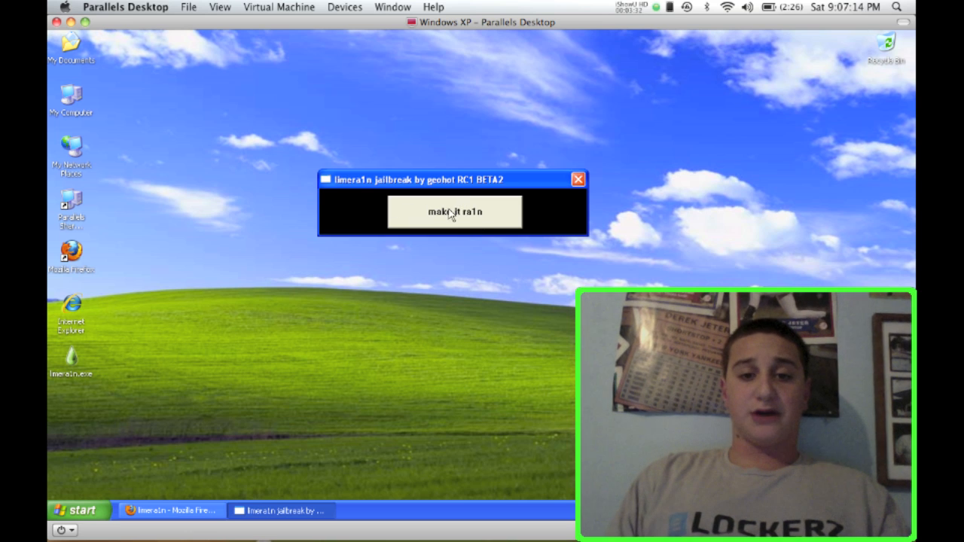
- Move the limera1n window up and to the left on the desktop
{"action": "left_click_drag", "start_coordinate": [452, 179], "coordinate": [414, 116]}
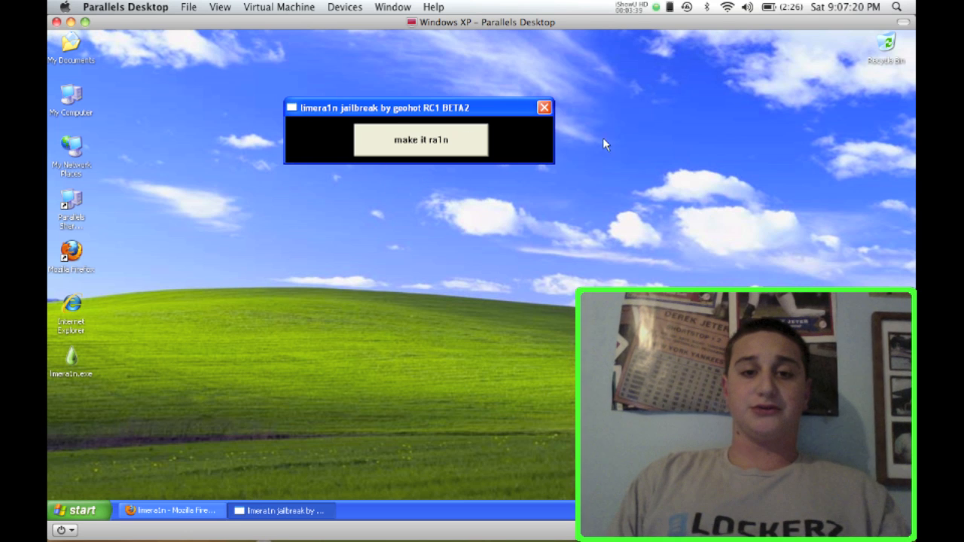
{"action": "mouse_move", "coordinate": [420, 183]}
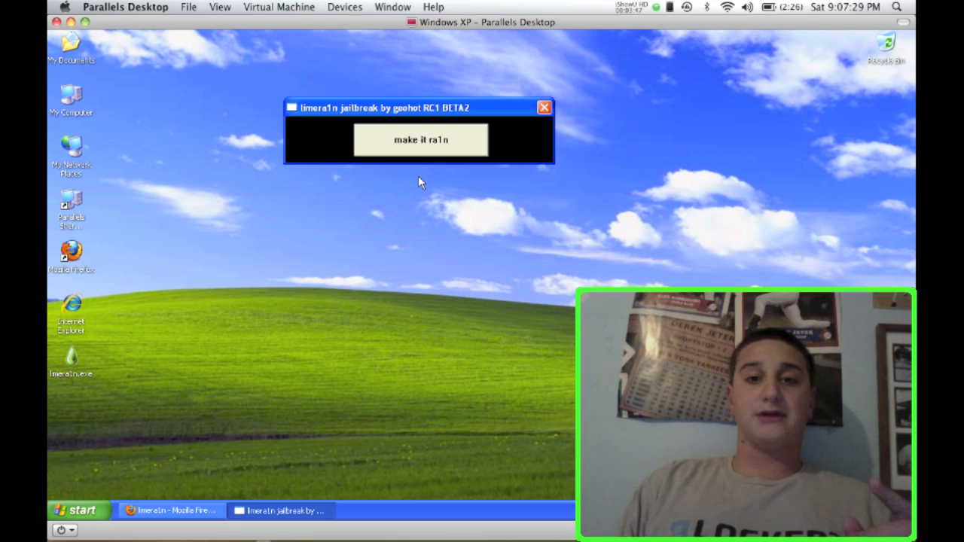
{"action": "mouse_move", "coordinate": [509, 175]}
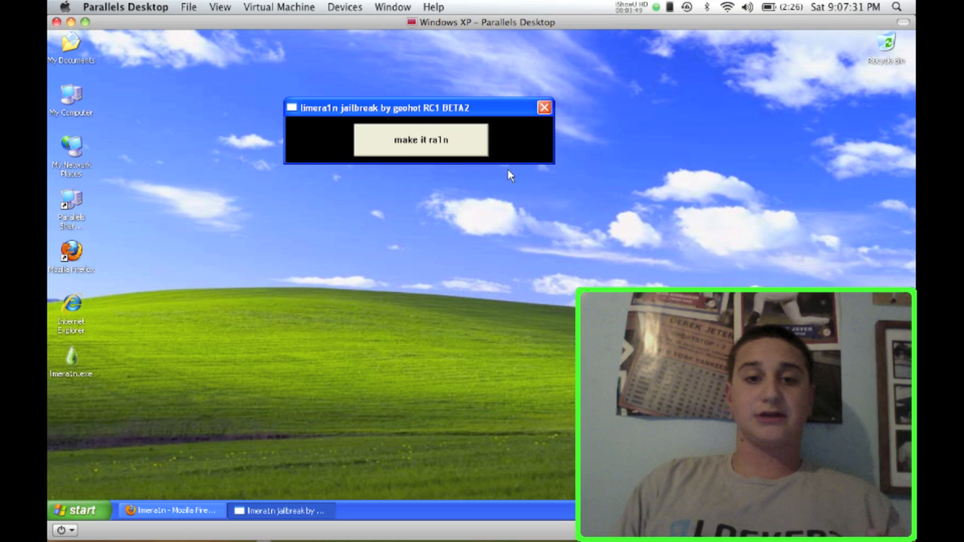
{"action": "mouse_move", "coordinate": [470, 154]}
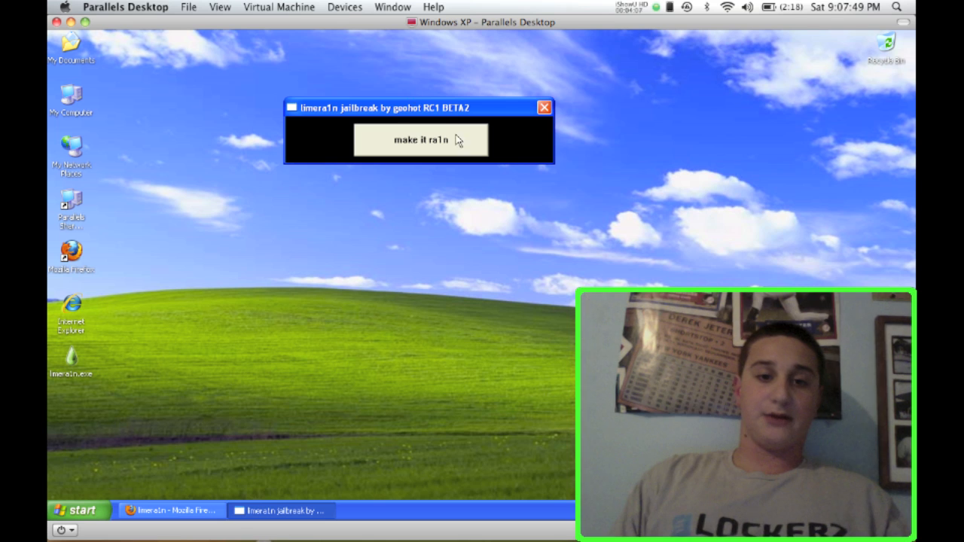
{"action": "mouse_move", "coordinate": [411, 120]}
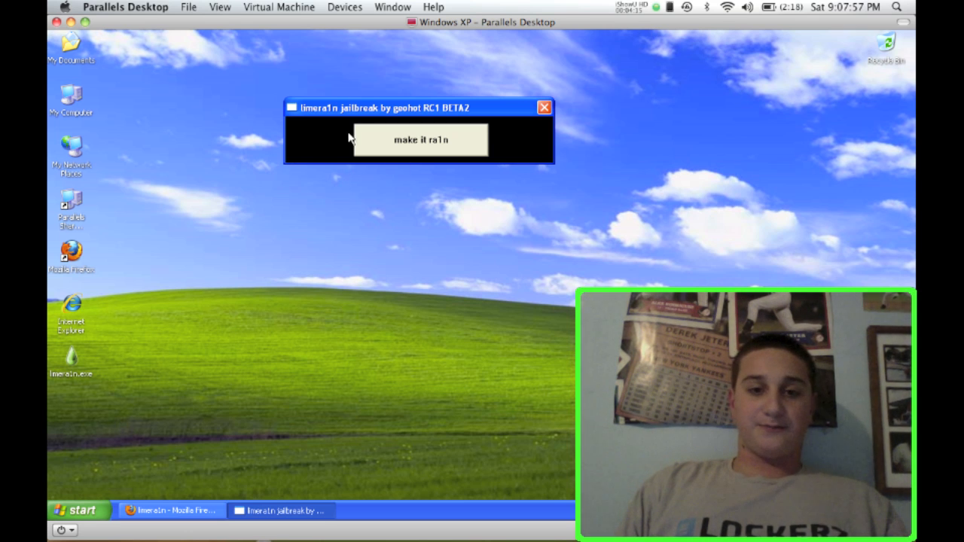
{"action": "mouse_move", "coordinate": [440, 77]}
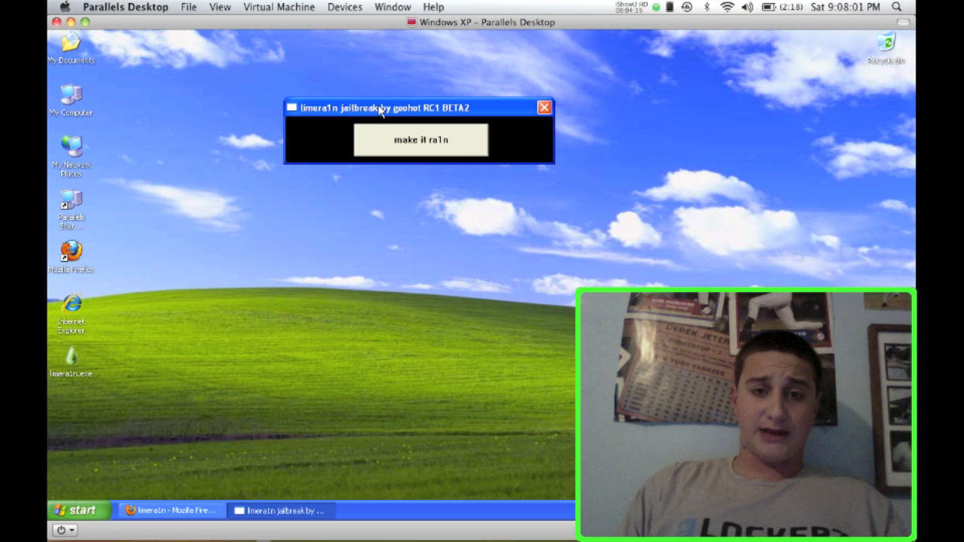
{"action": "mouse_move", "coordinate": [294, 232]}
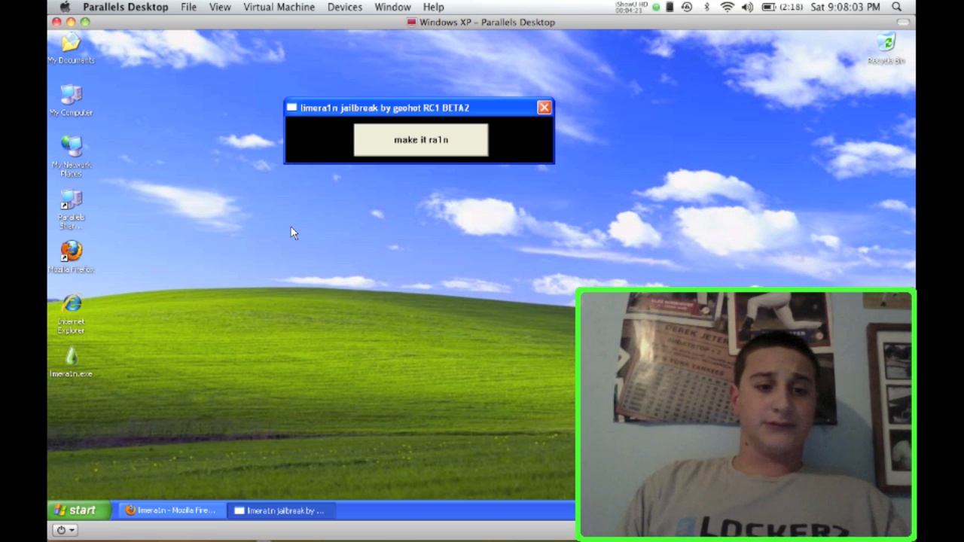
{"action": "mouse_move", "coordinate": [381, 91]}
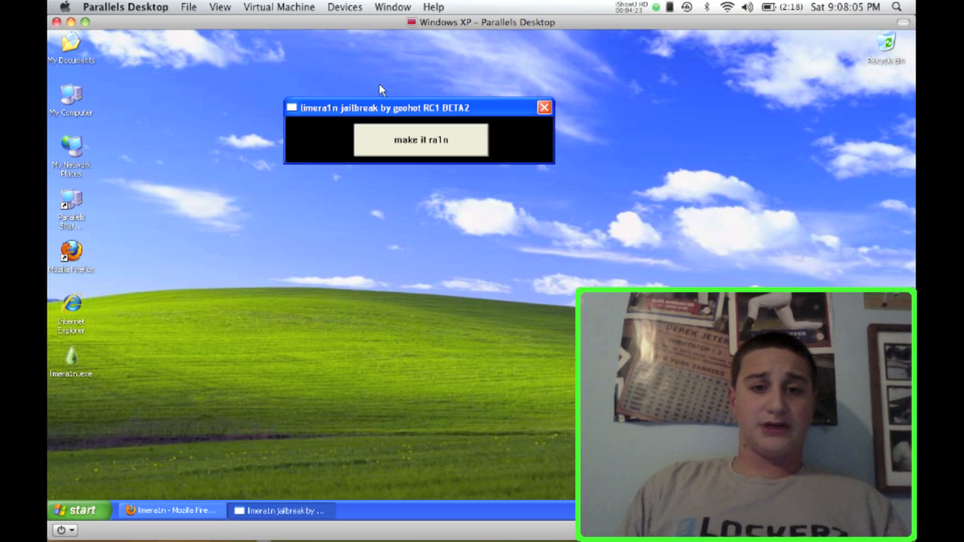
{"action": "mouse_move", "coordinate": [395, 85]}
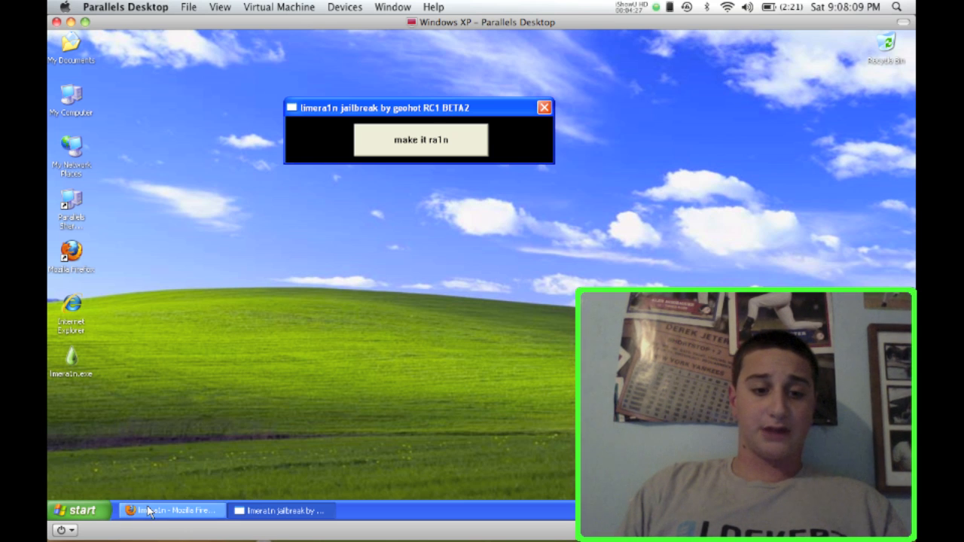
- Restore Firefox from the taskbar and select the limera1n.com address
{"action": "left_click", "coordinate": [172, 509]}
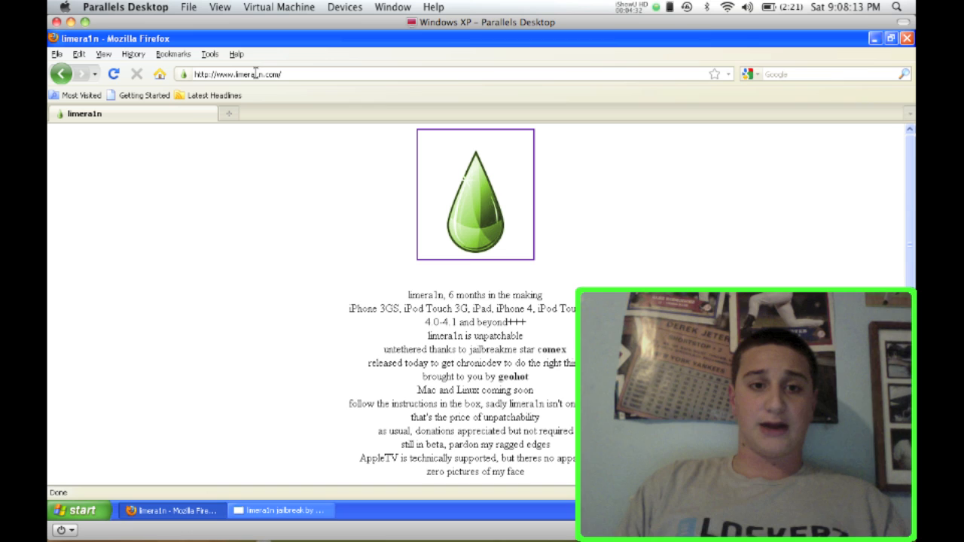
{"action": "left_click", "coordinate": [268, 75]}
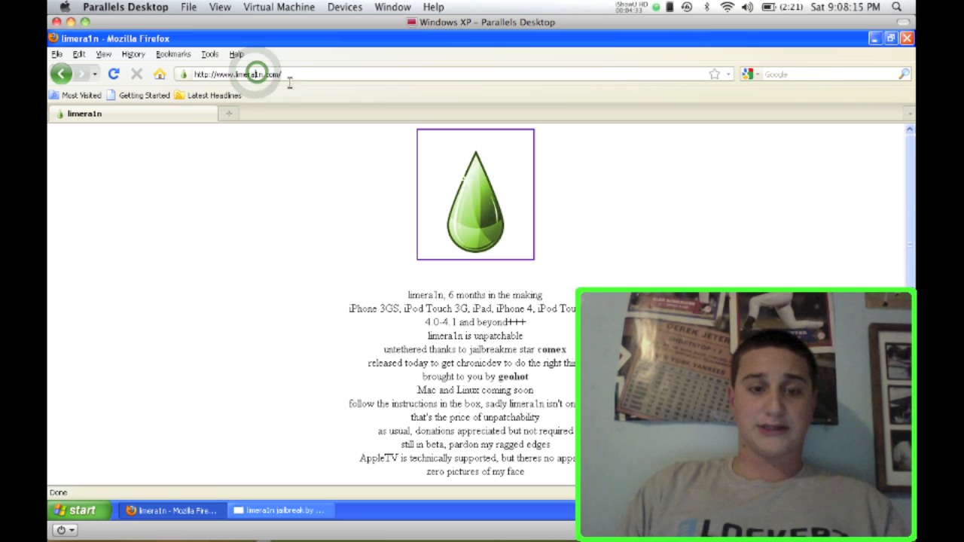
{"action": "scroll", "scroll_direction": "down", "scroll_amount": 3}
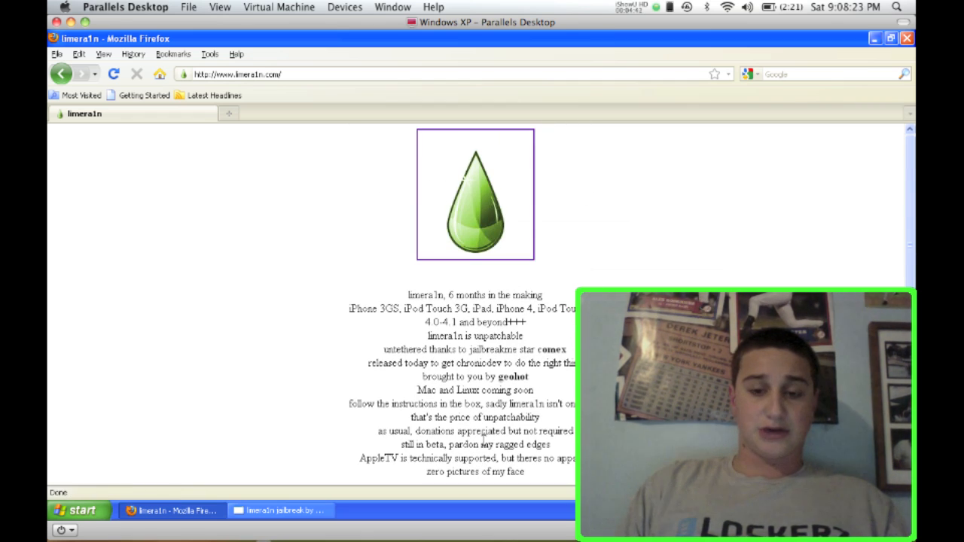
{"action": "scroll", "scroll_direction": "down", "scroll_amount": 3}
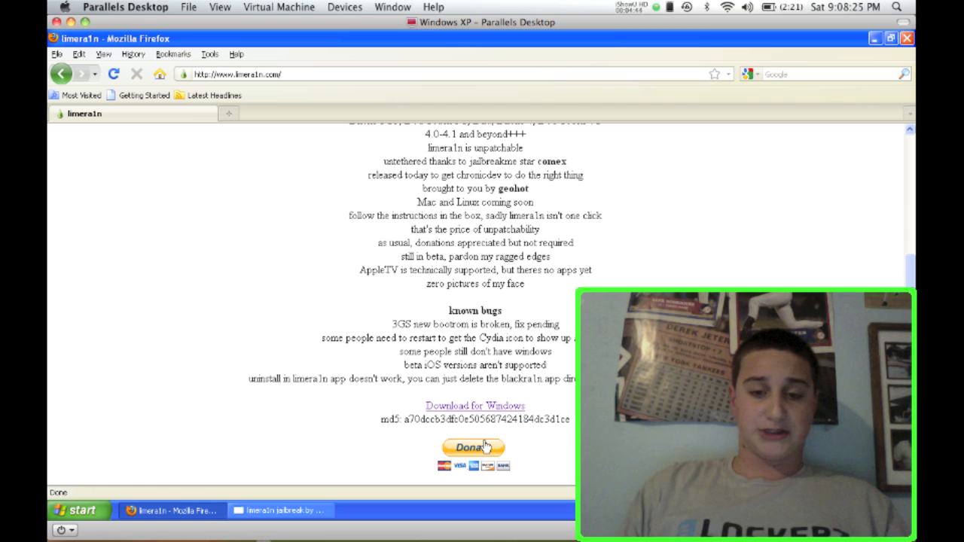
{"action": "scroll", "scroll_direction": "up", "scroll_amount": 3}
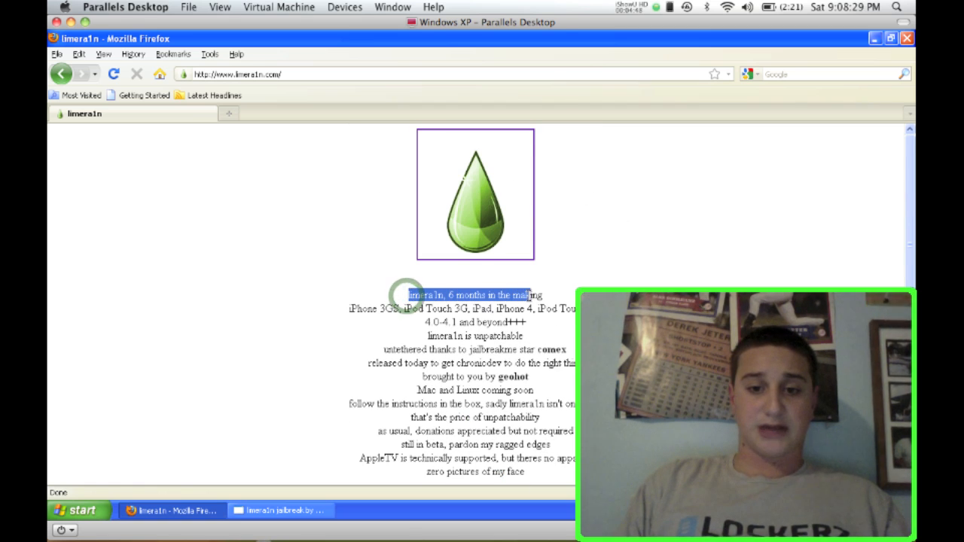
{"action": "scroll", "scroll_direction": "down", "scroll_amount": 3}
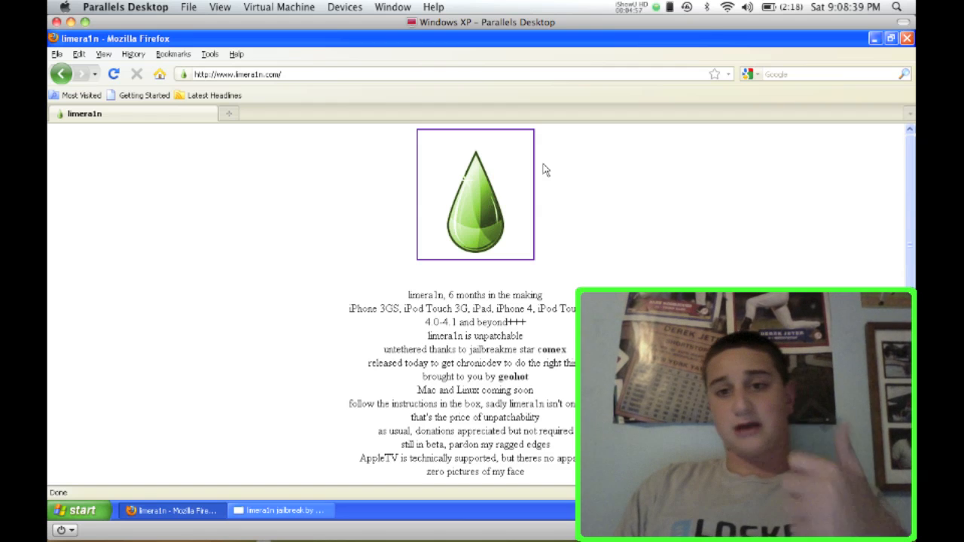
{"action": "mouse_move", "coordinate": [521, 133]}
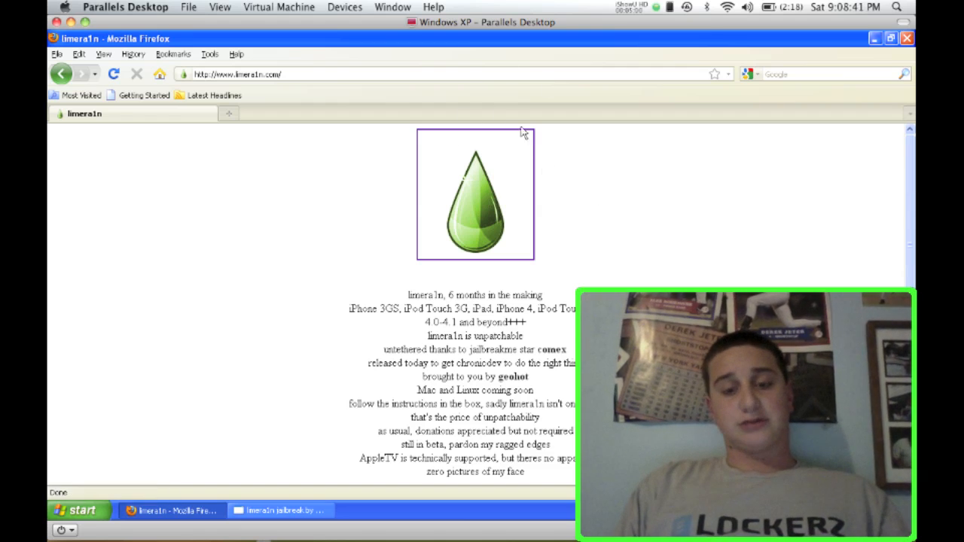
{"action": "mouse_move", "coordinate": [600, 153]}
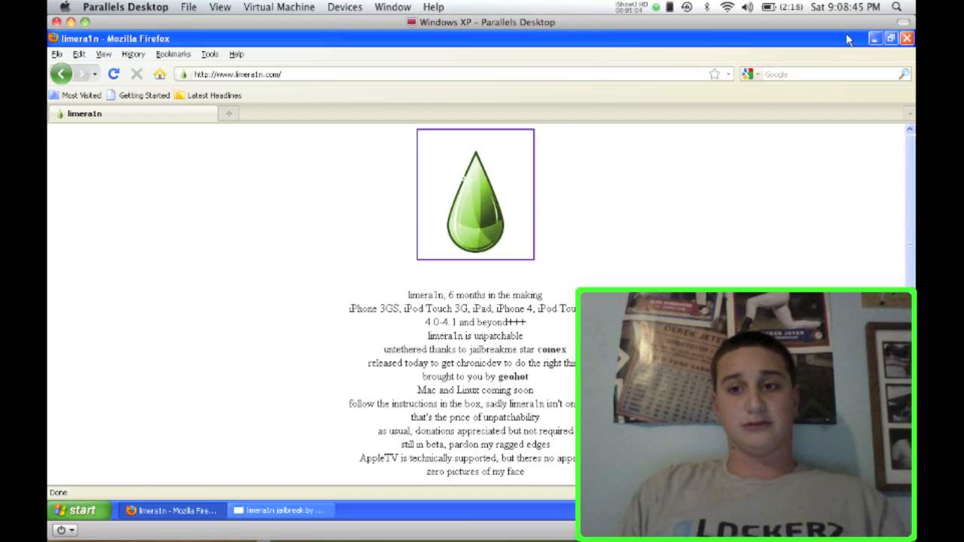
{"action": "mouse_move", "coordinate": [776, 115]}
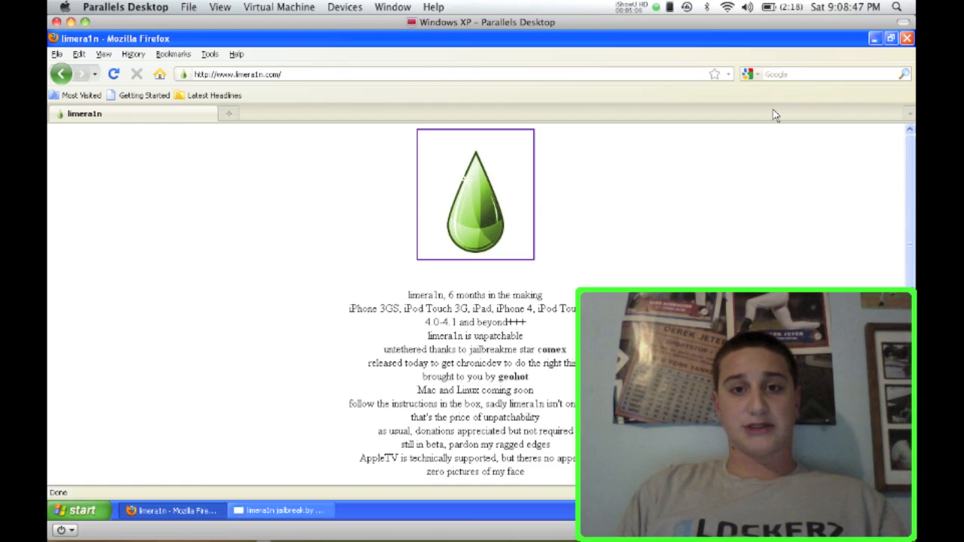
{"action": "mouse_move", "coordinate": [850, 51]}
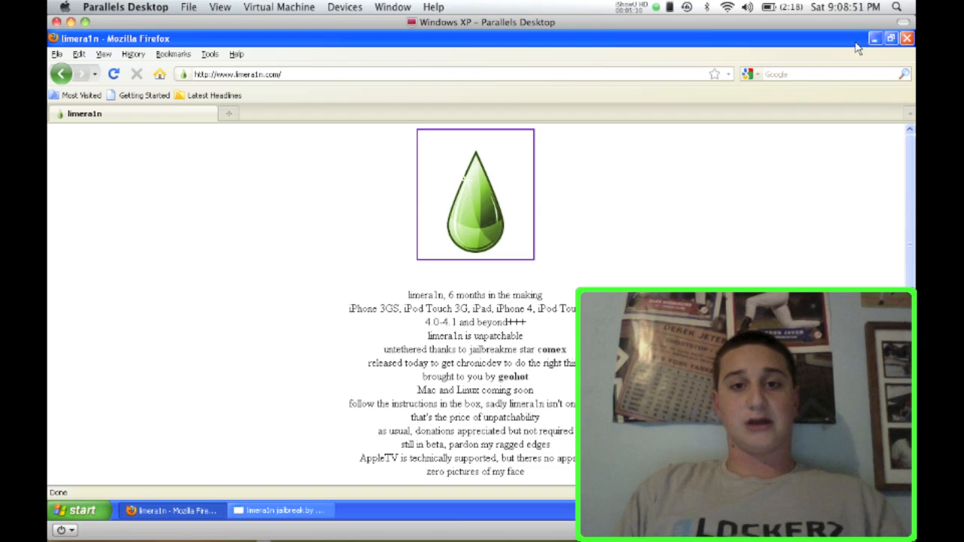
{"action": "left_click", "coordinate": [627, 6]}
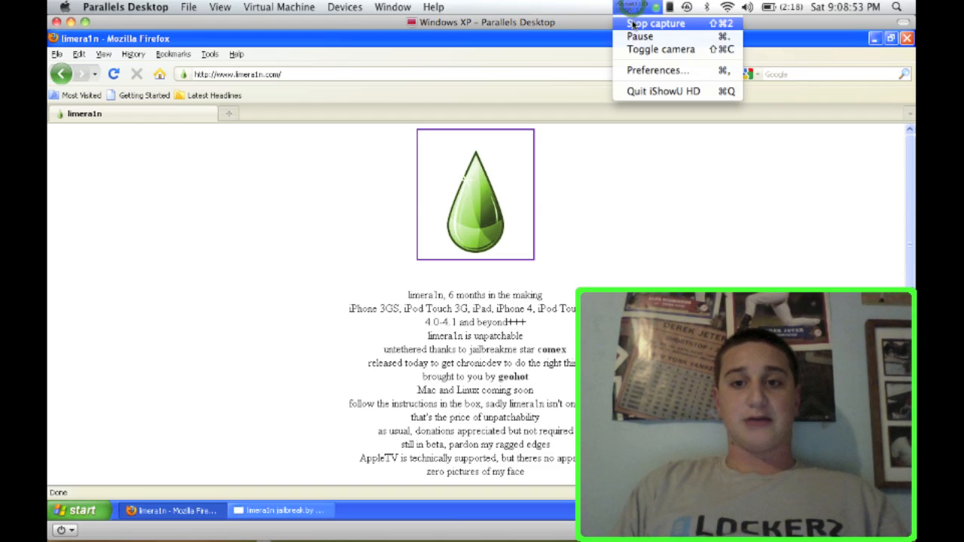